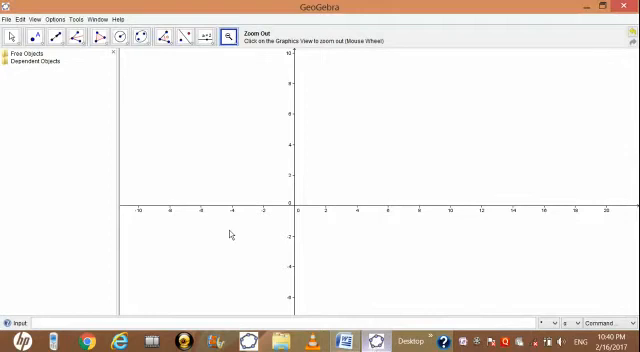
Choose the Circle with Center and Radius tool from the circle tools list
click(120, 36)
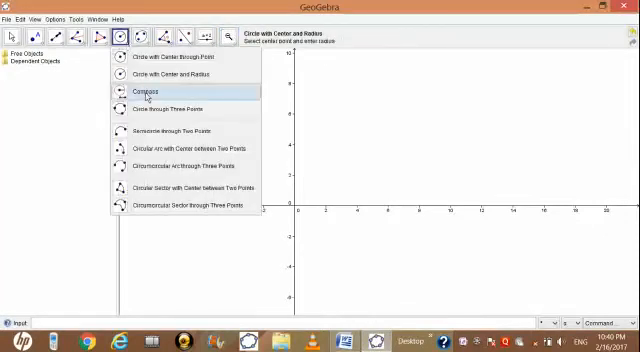
mouse_move(144, 74)
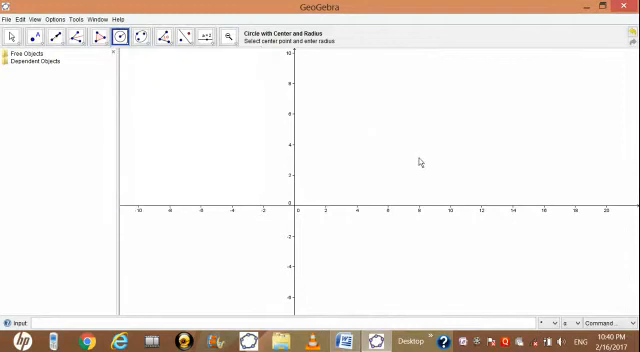
Place center point A on the right of the axes and give its circle radius 4
click(424, 168)
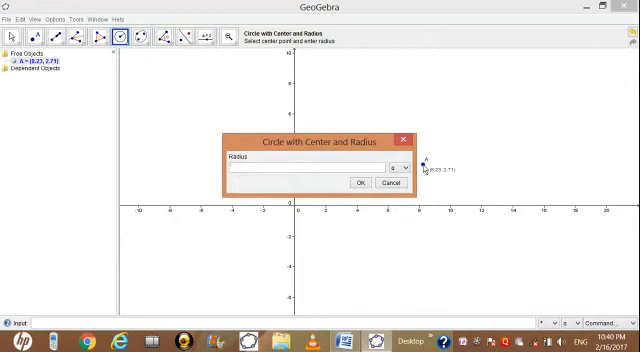
text(4)
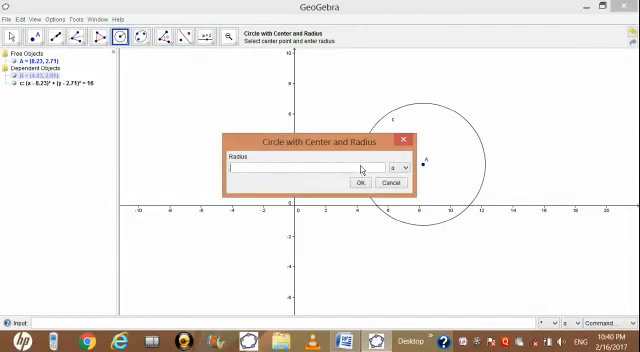
Add two more circles of radius 4 beside the first, overlapping in a row
text(4)
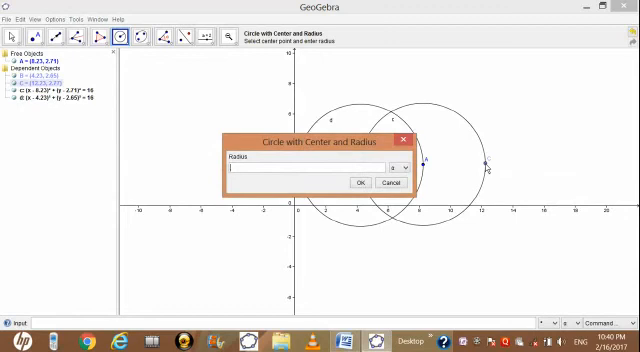
text(4)
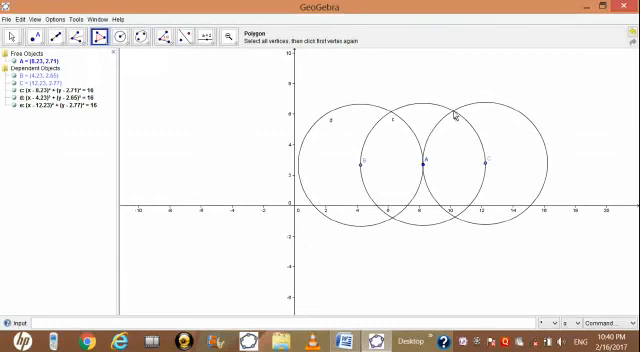
Start a polygon with its first vertex at the first circle's center
click(456, 112)
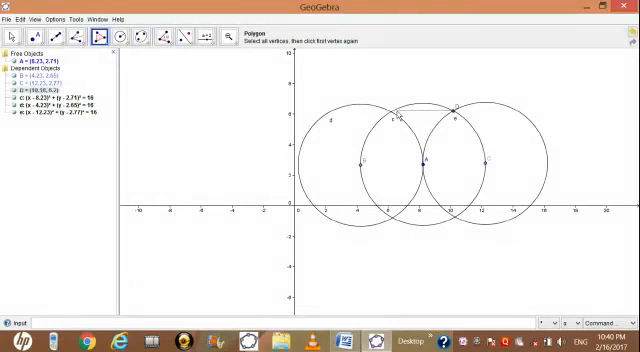